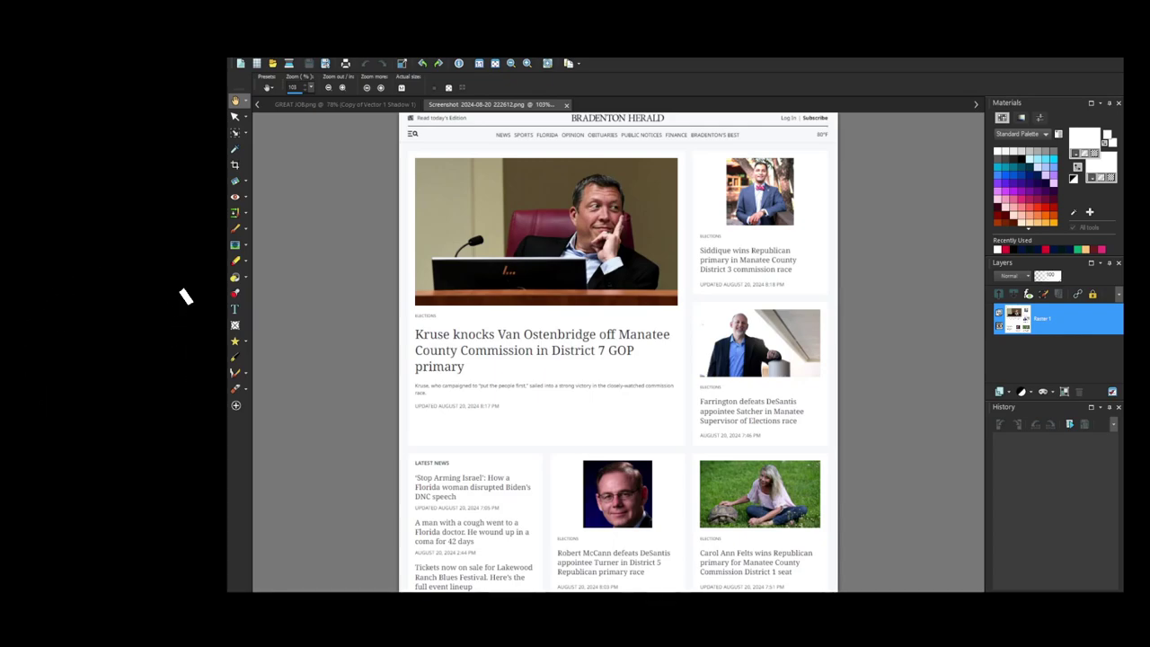
mouse_move(187, 297)
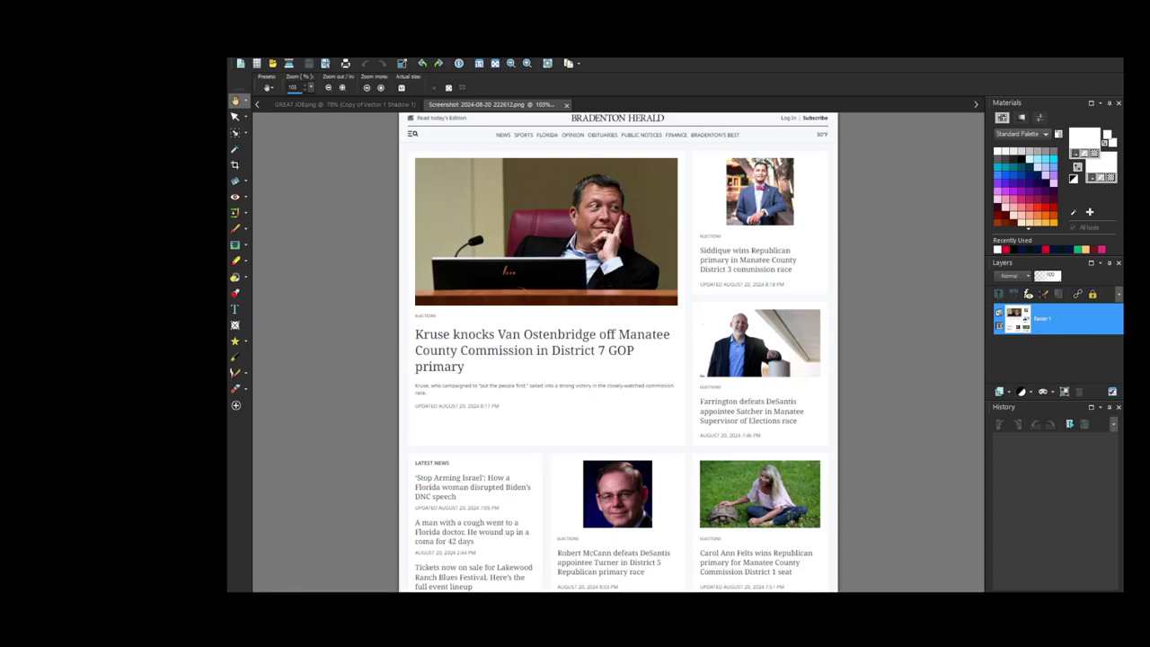